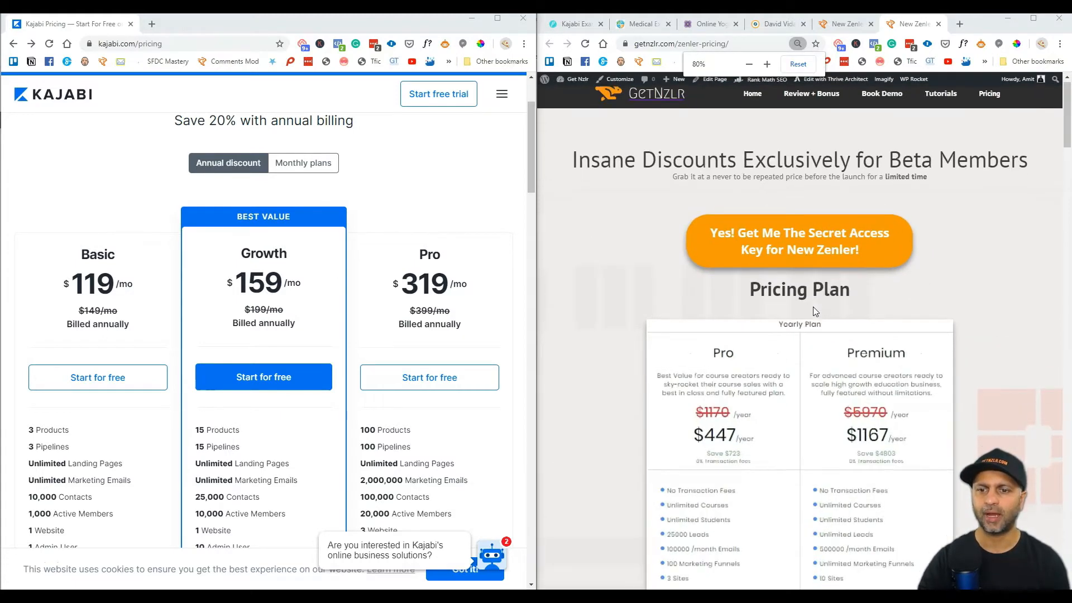
Compare Kajabi's monthly and annual plan prices, then return to annual billing.
scroll(down, 3)
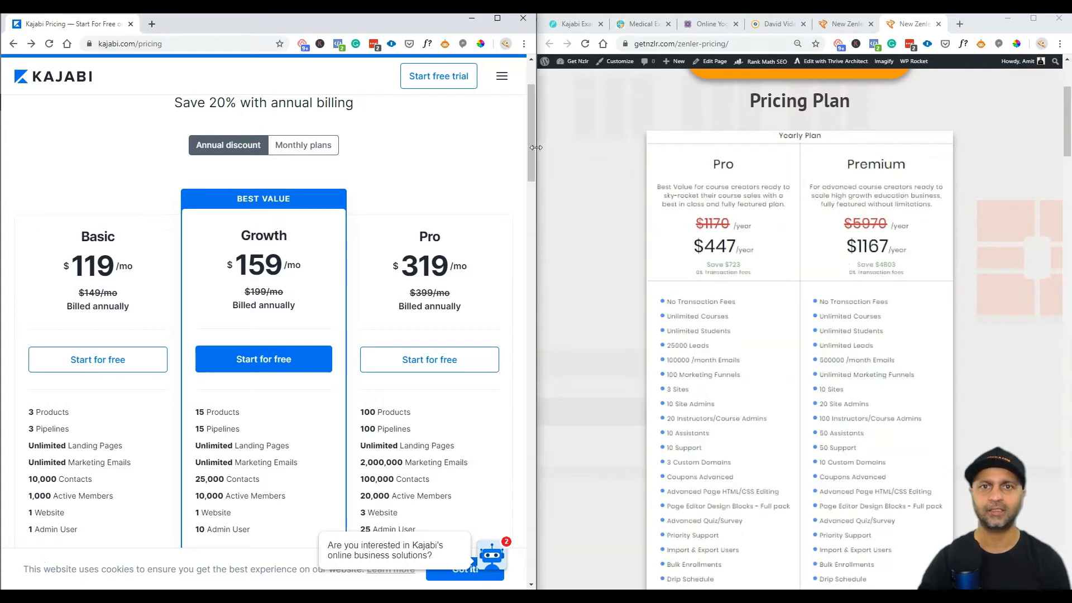
mouse_move(591, 132)
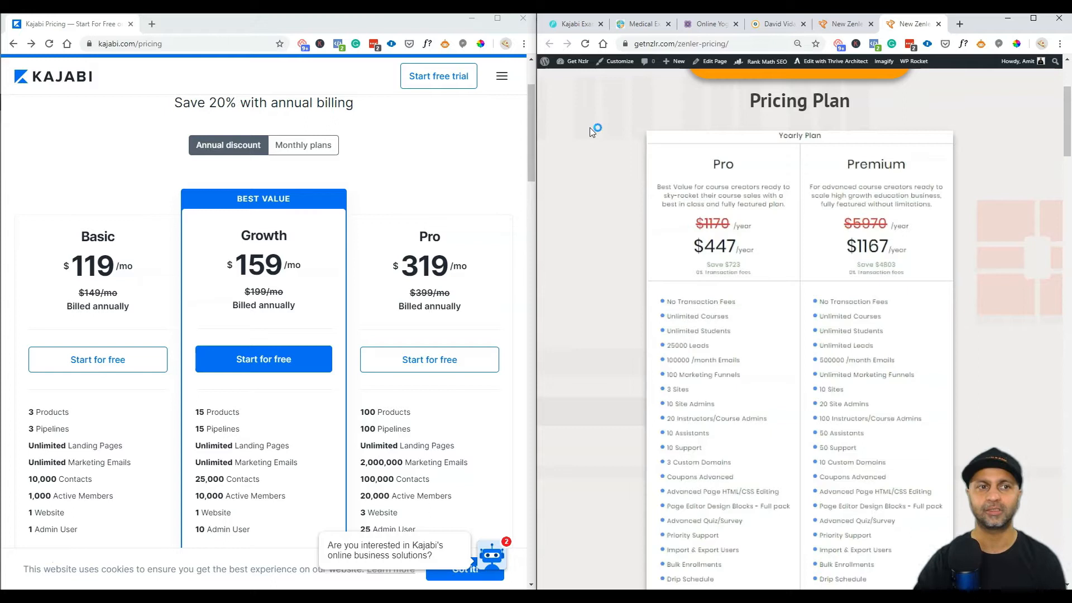
click(302, 146)
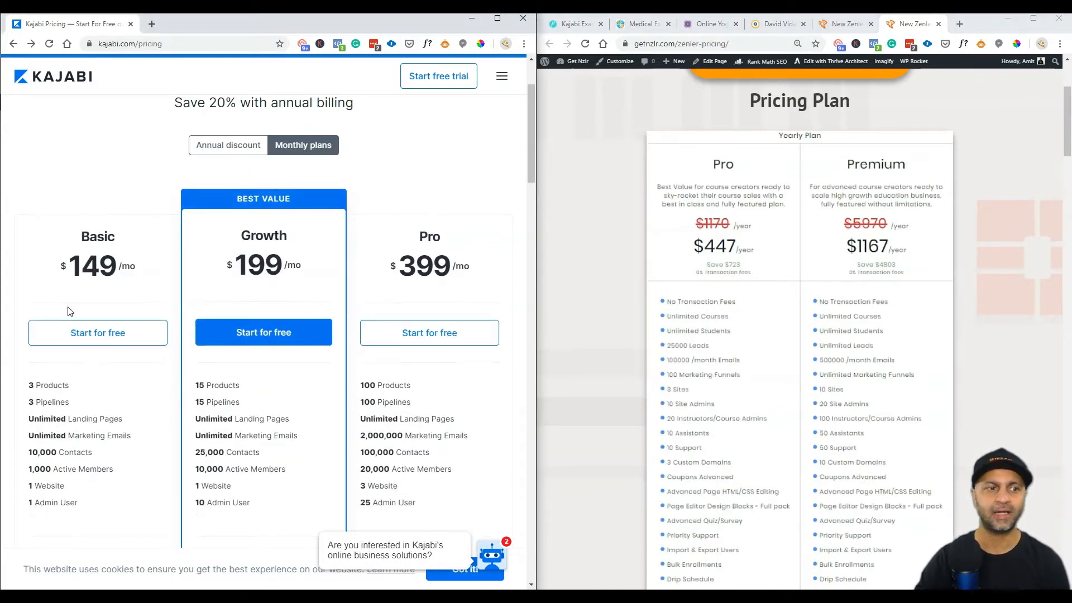
click(227, 144)
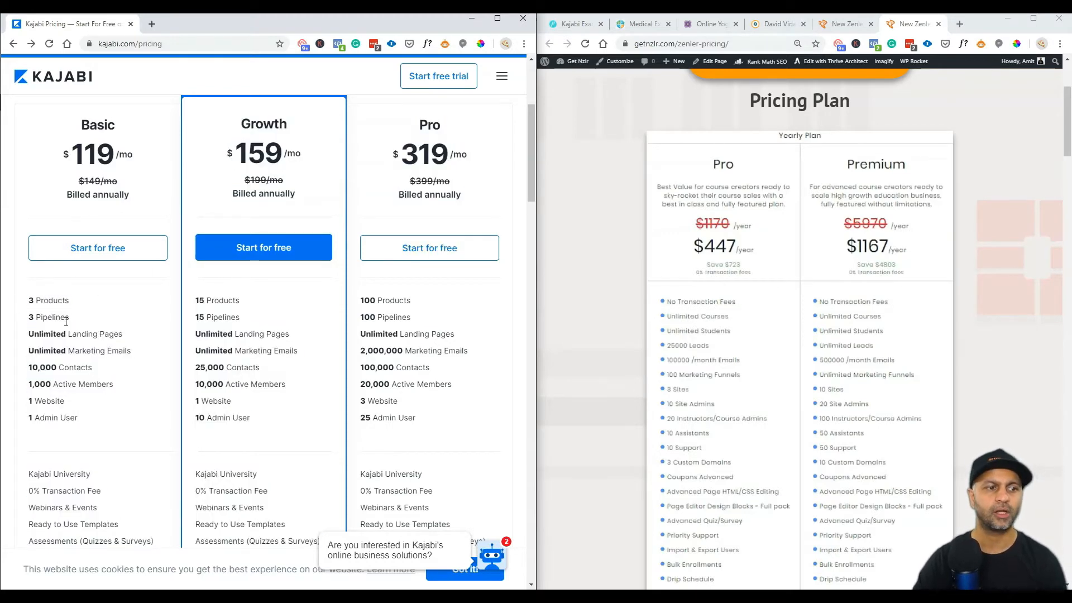
scroll(down, 3)
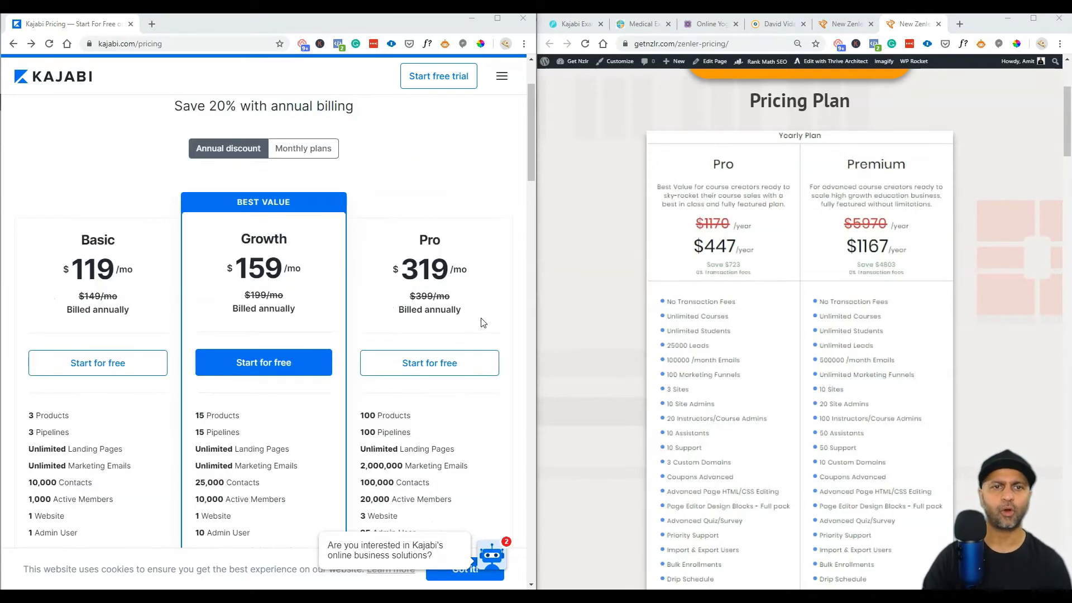
Bring up the 'How to Add a Page to Your Pipeline' help article and play its embedded video.
double_click(48, 415)
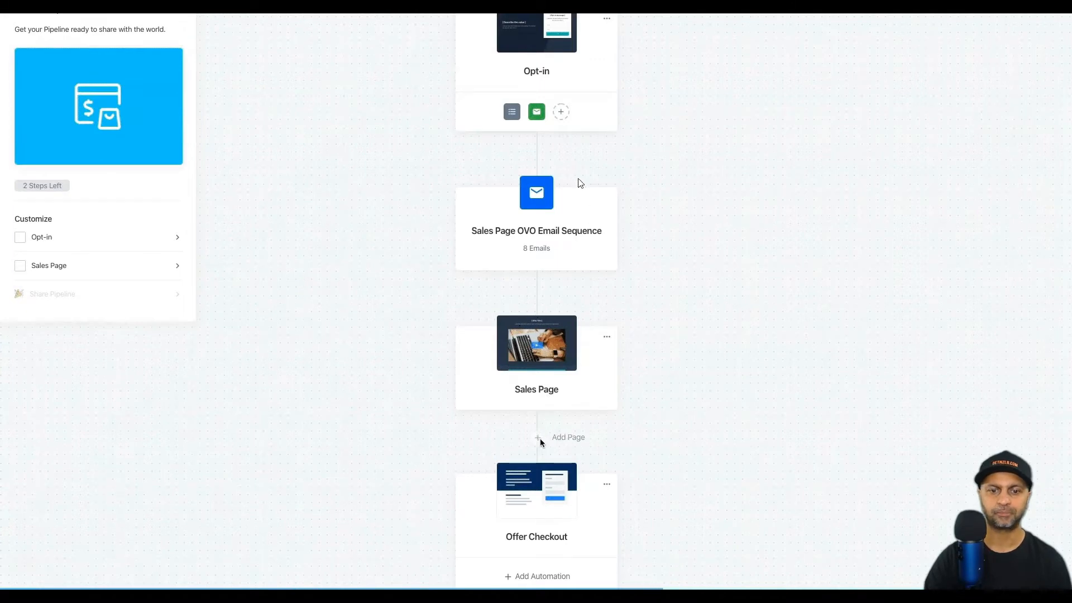
click(567, 437)
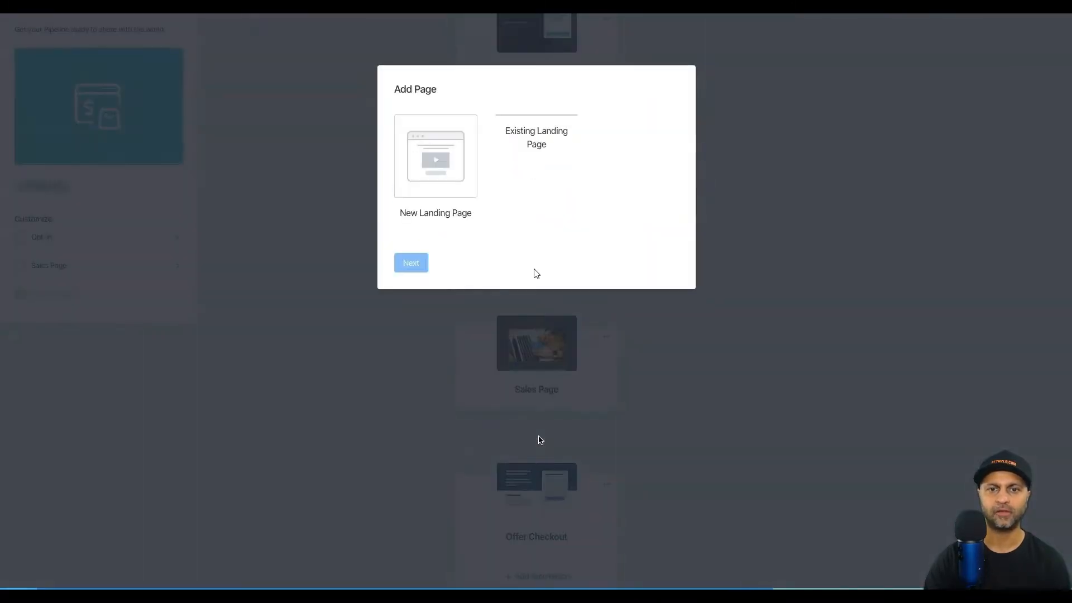
click(536, 157)
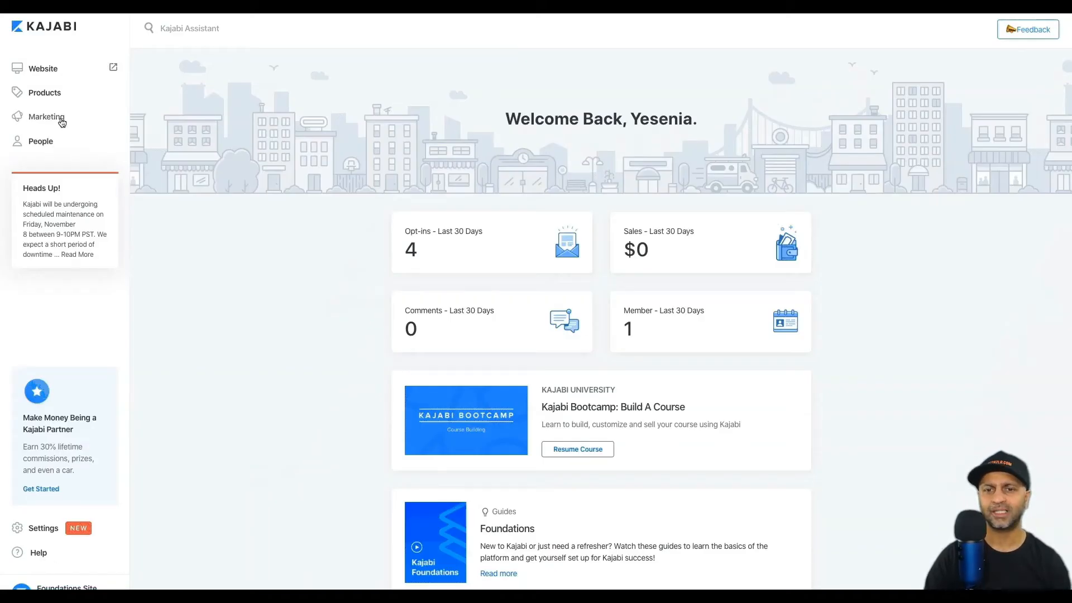
click(46, 116)
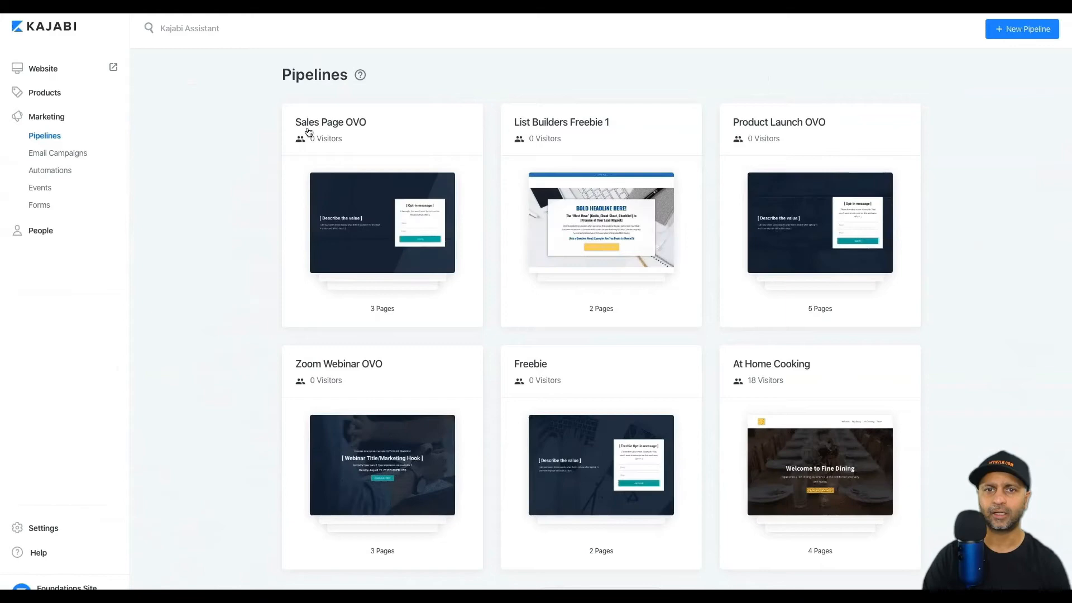
click(330, 121)
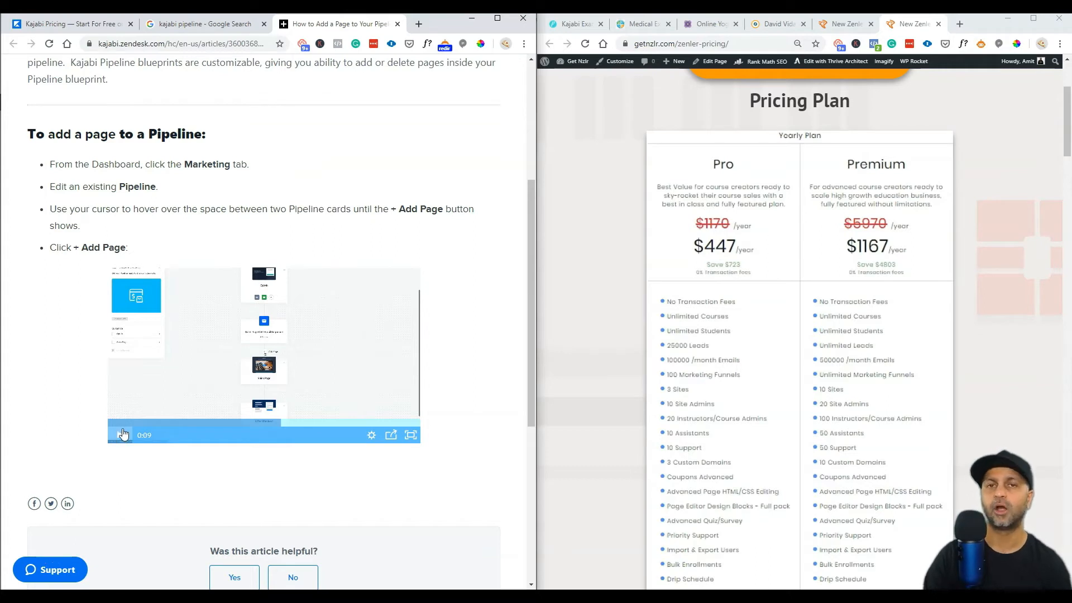
mouse_move(123, 433)
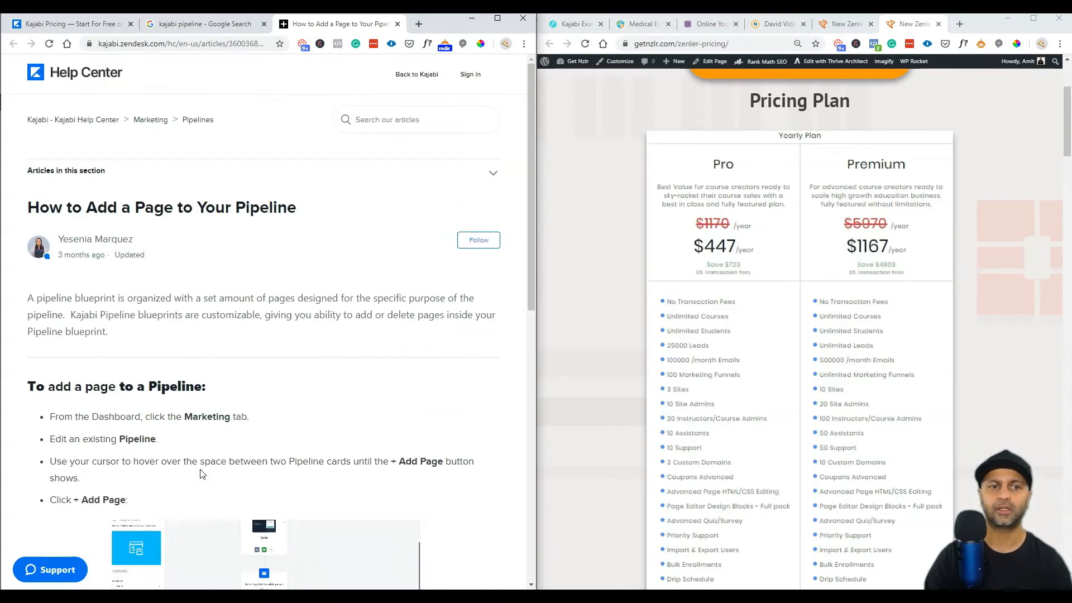
Return to the Kajabi pricing page and bring the Growth and Pro plan details into view.
click(71, 23)
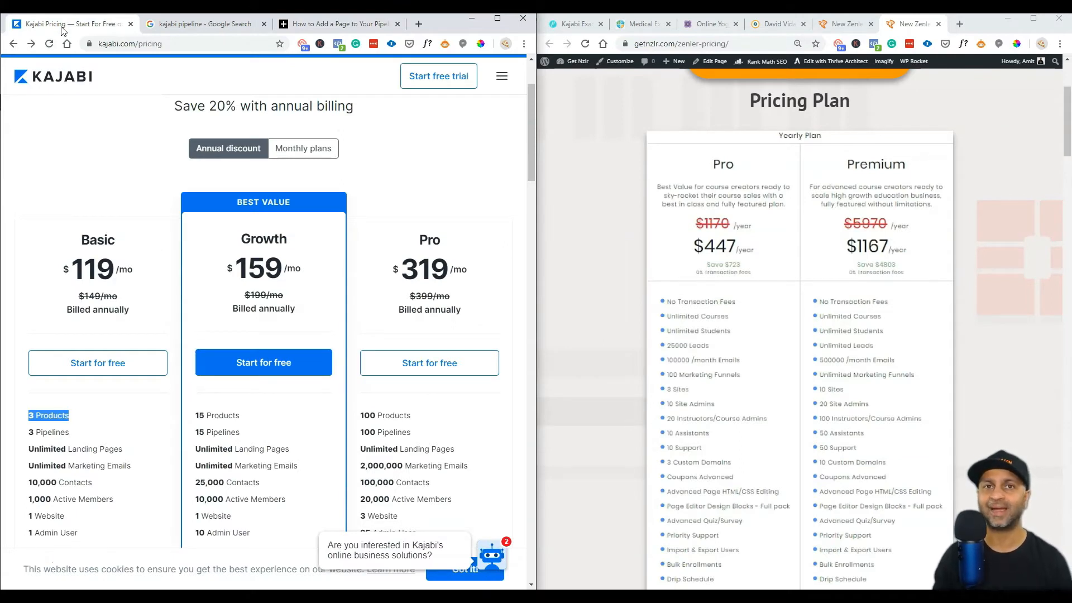
scroll(down, 3)
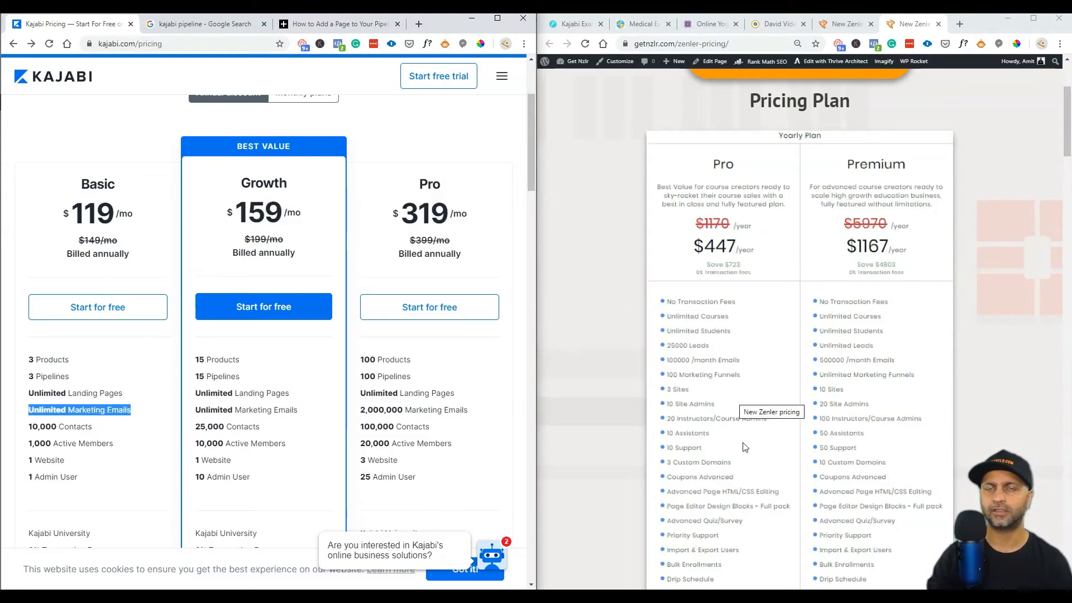
mouse_move(730, 354)
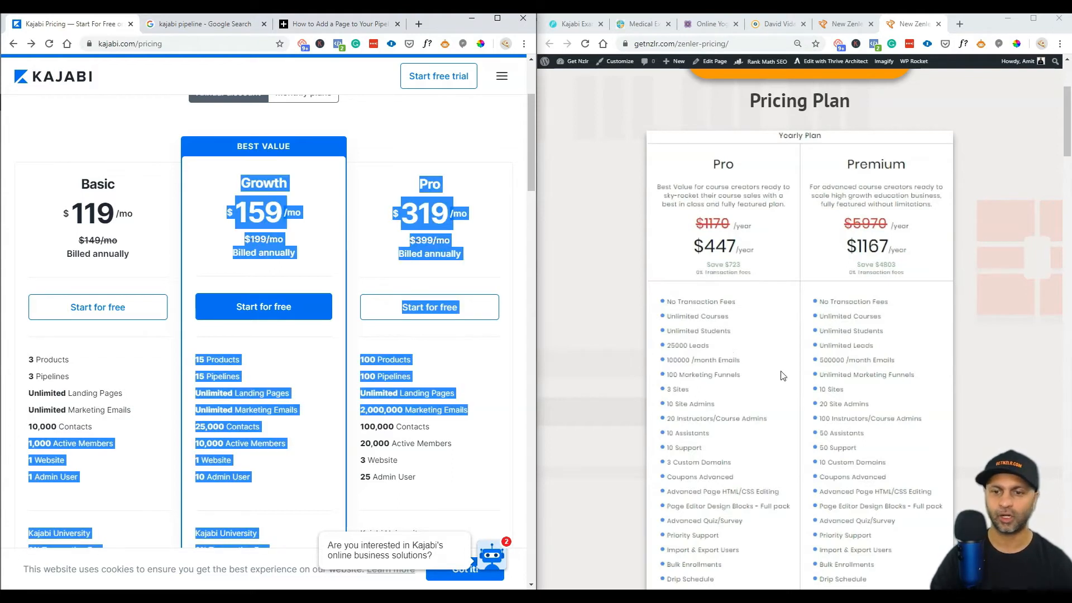
mouse_move(708, 357)
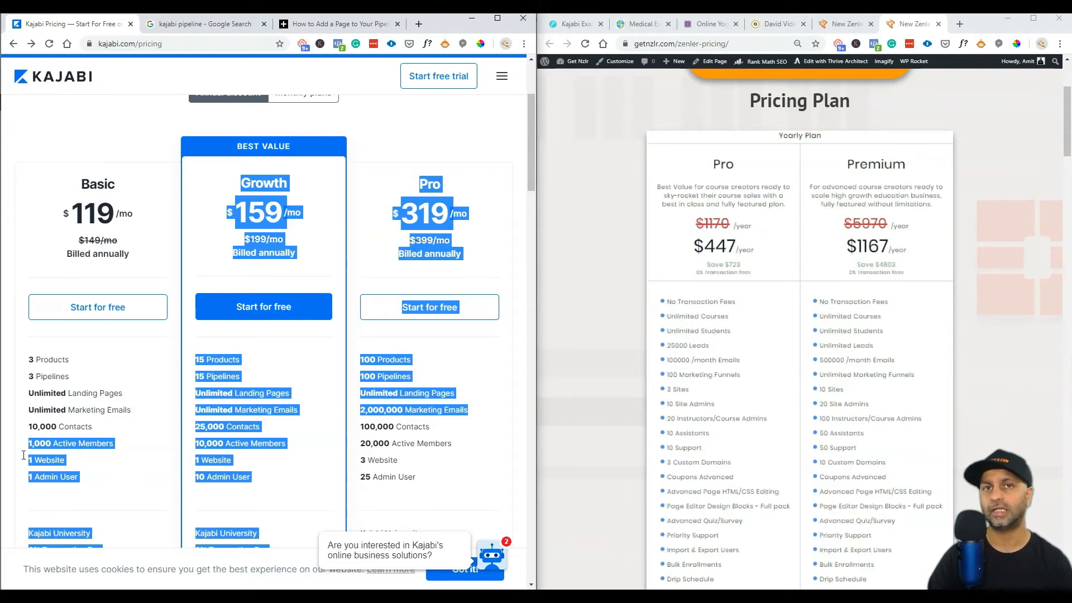
Clear the highlighted plan details on the Kajabi pricing page.
click(75, 477)
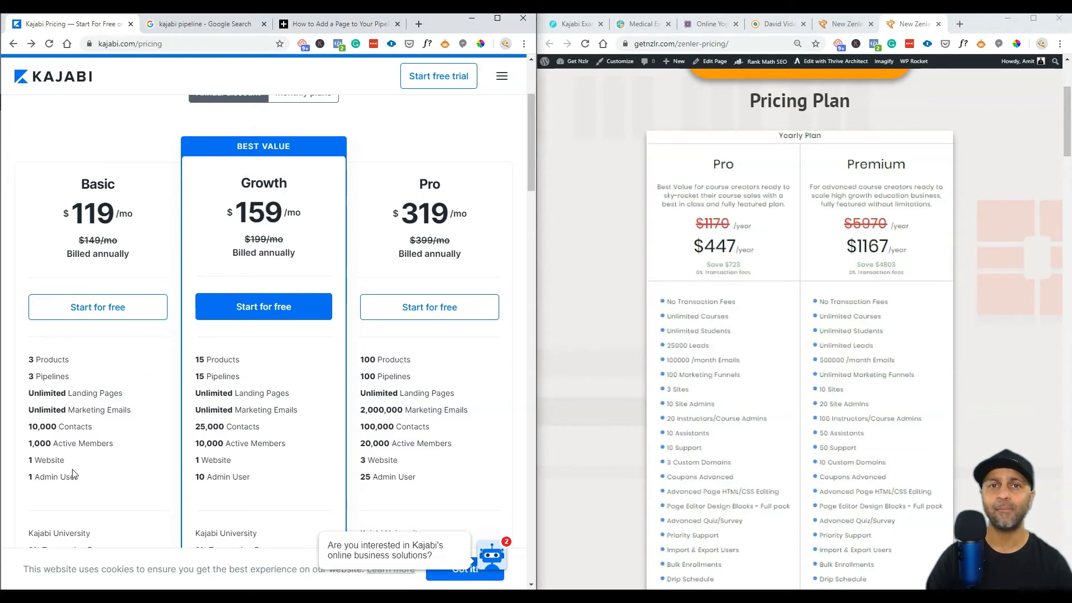
mouse_move(577, 458)
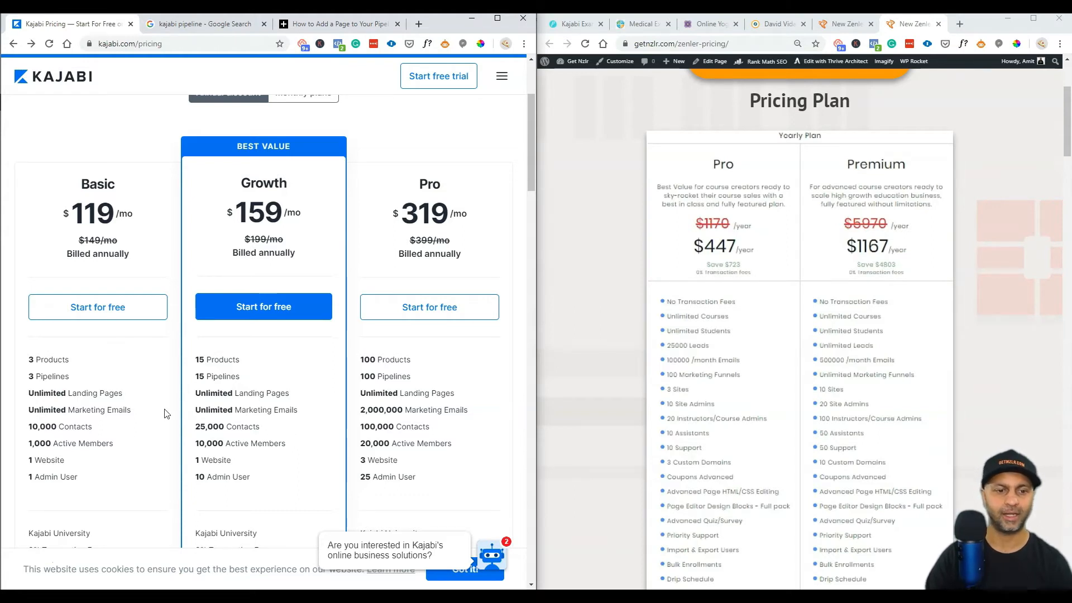
mouse_move(461, 448)
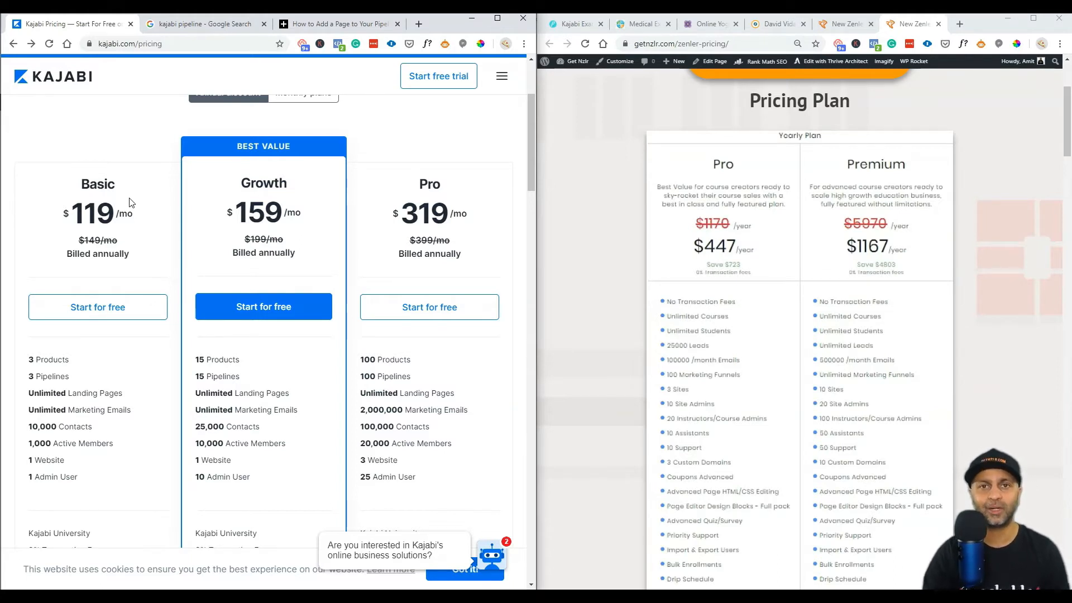
mouse_move(229, 260)
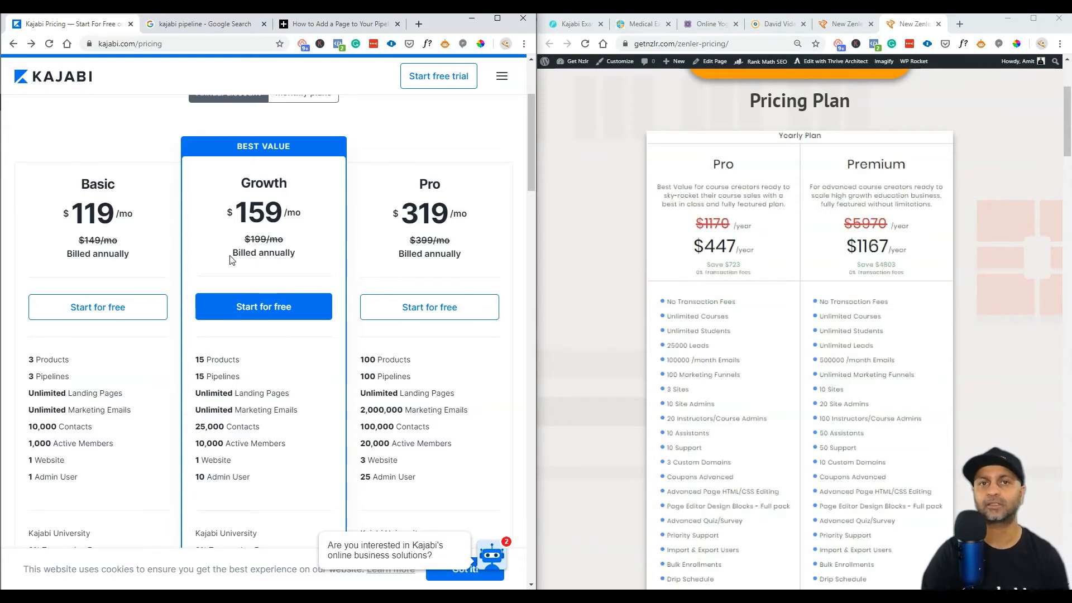
Walk through each Kajabi plan's feature list and highlight 'Automations' under the Basic plan.
scroll(down, 3)
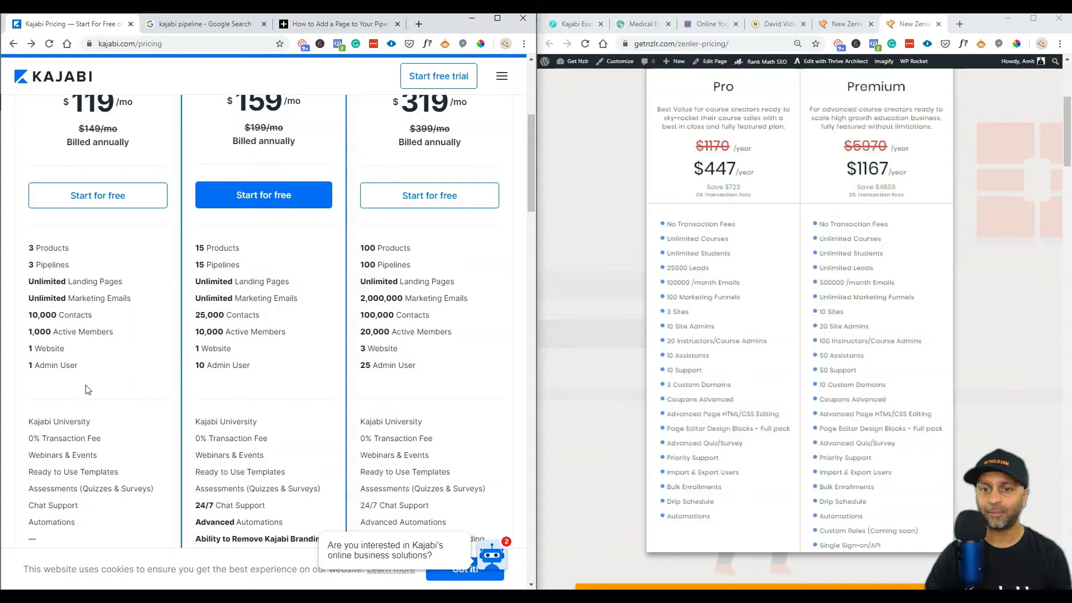
mouse_move(693, 375)
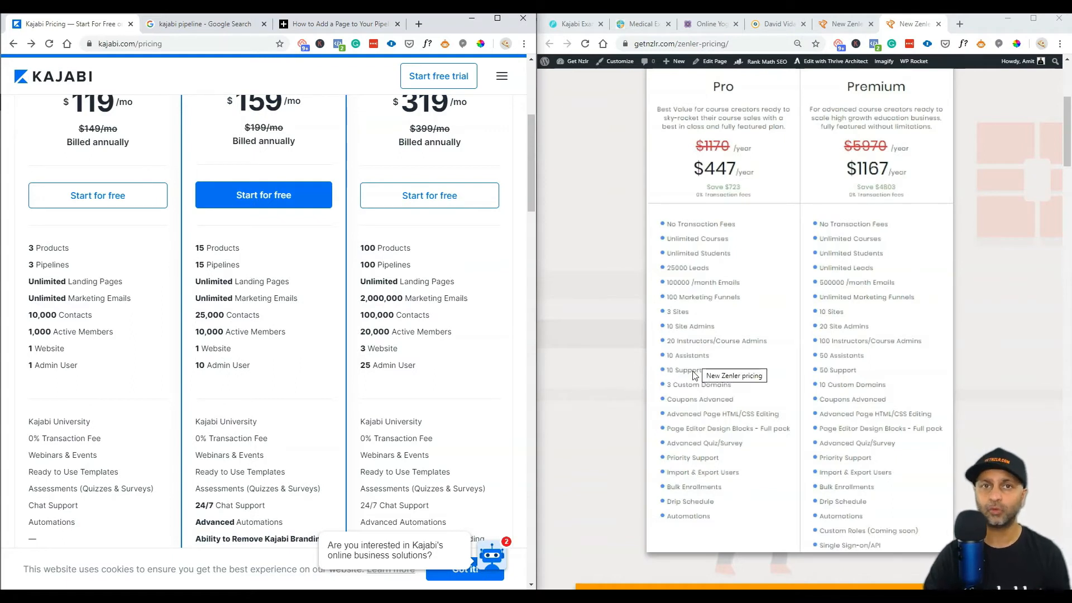
double_click(59, 421)
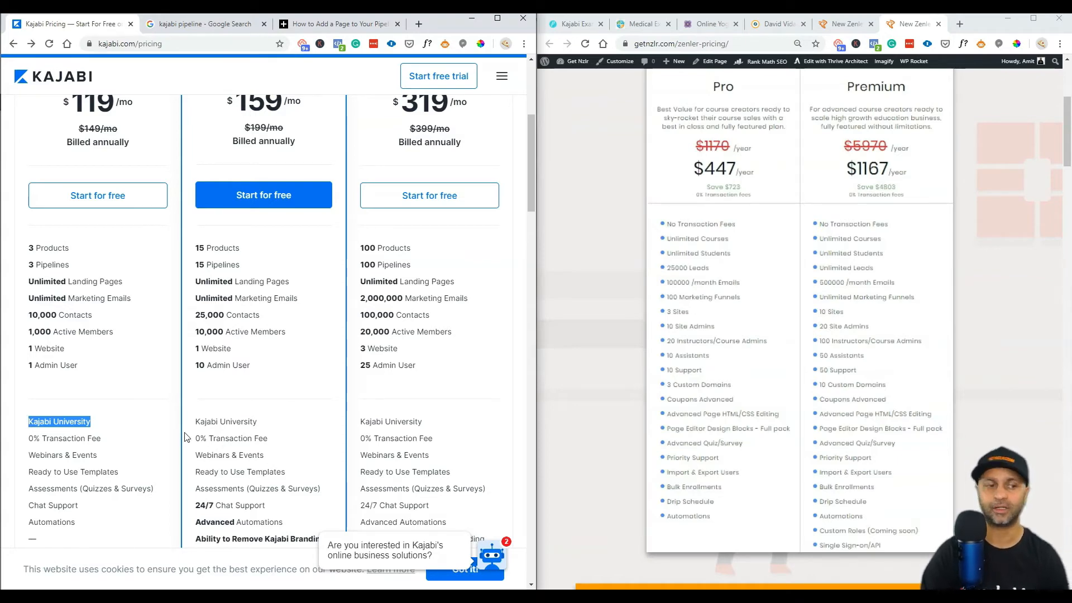
scroll(down, 3)
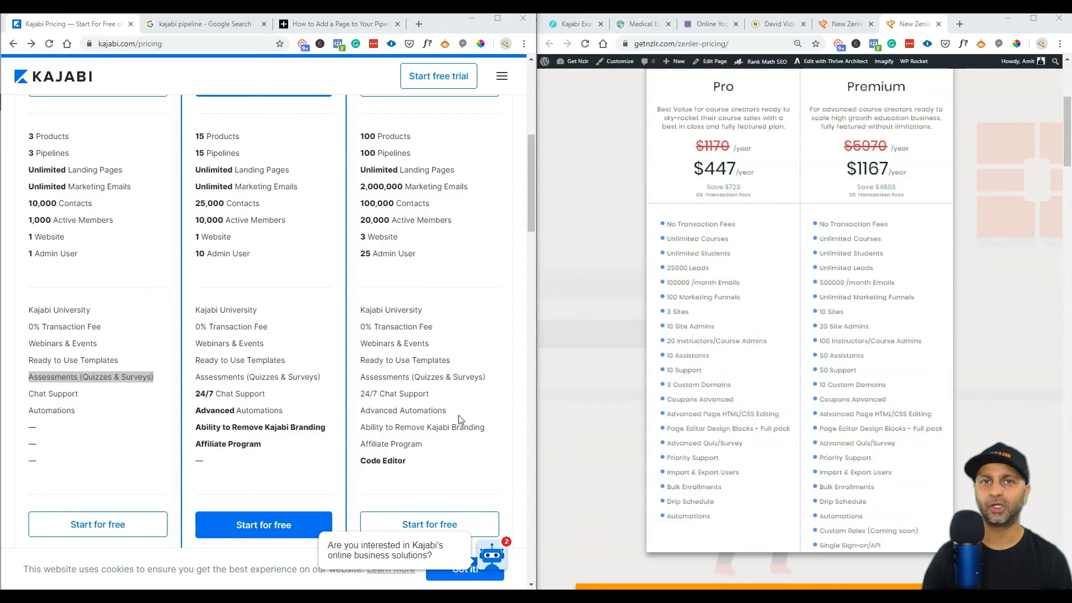
mouse_move(781, 167)
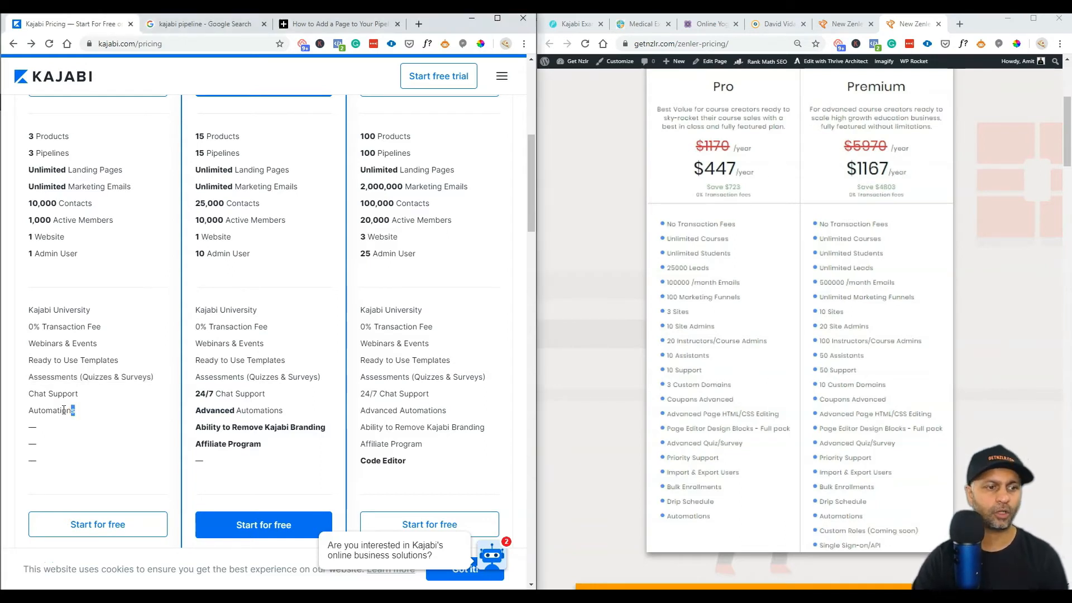
double_click(47, 410)
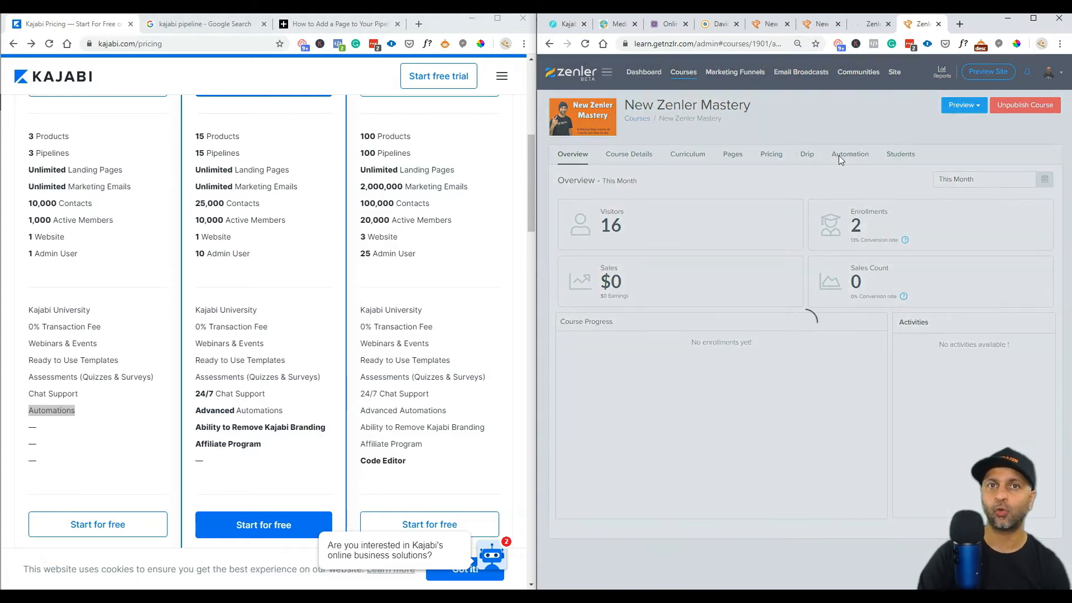
Show the Enroll Email Sequence's send mail, tag and webhook actions and begin editing the rules.
click(849, 154)
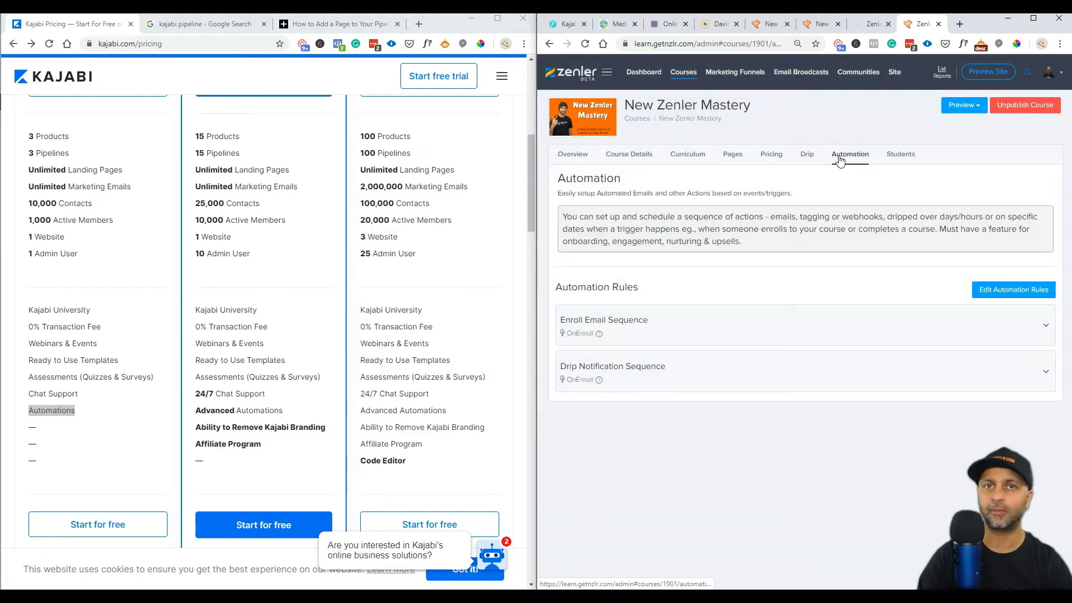
click(849, 154)
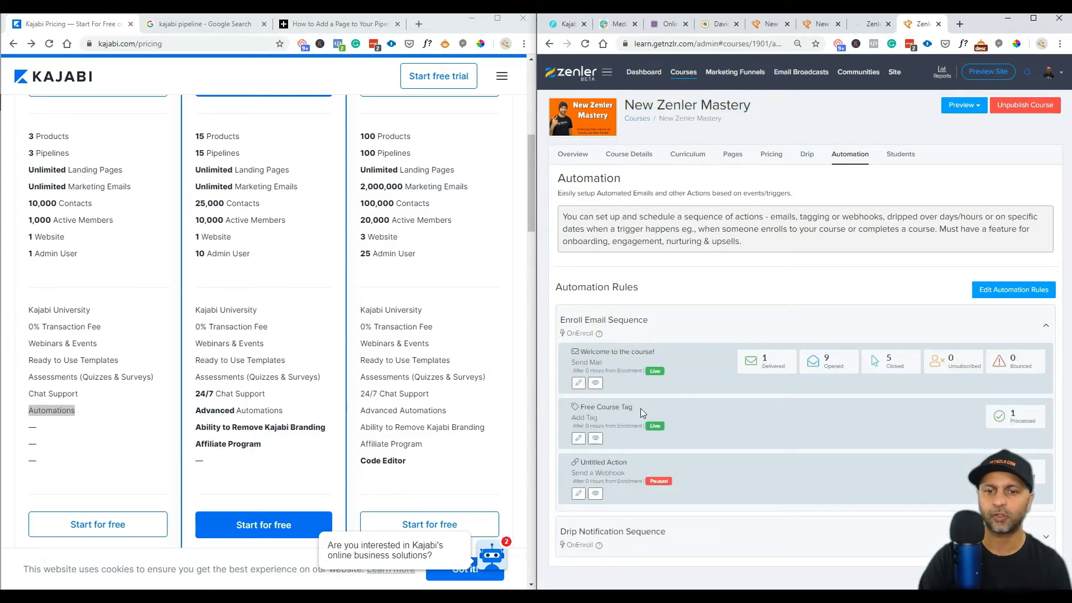
click(1012, 289)
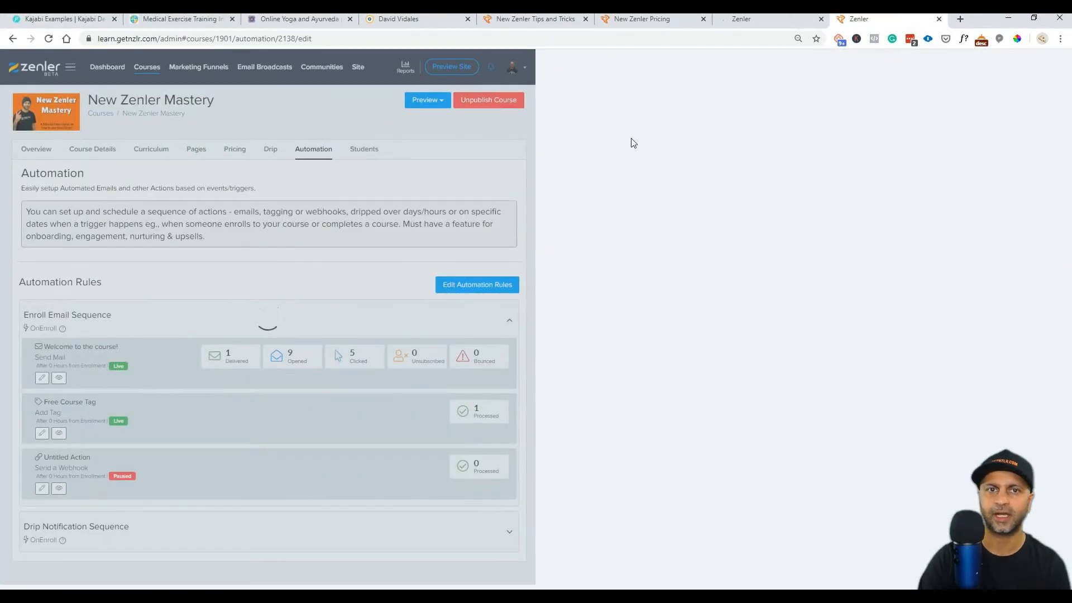
mouse_move(580, 283)
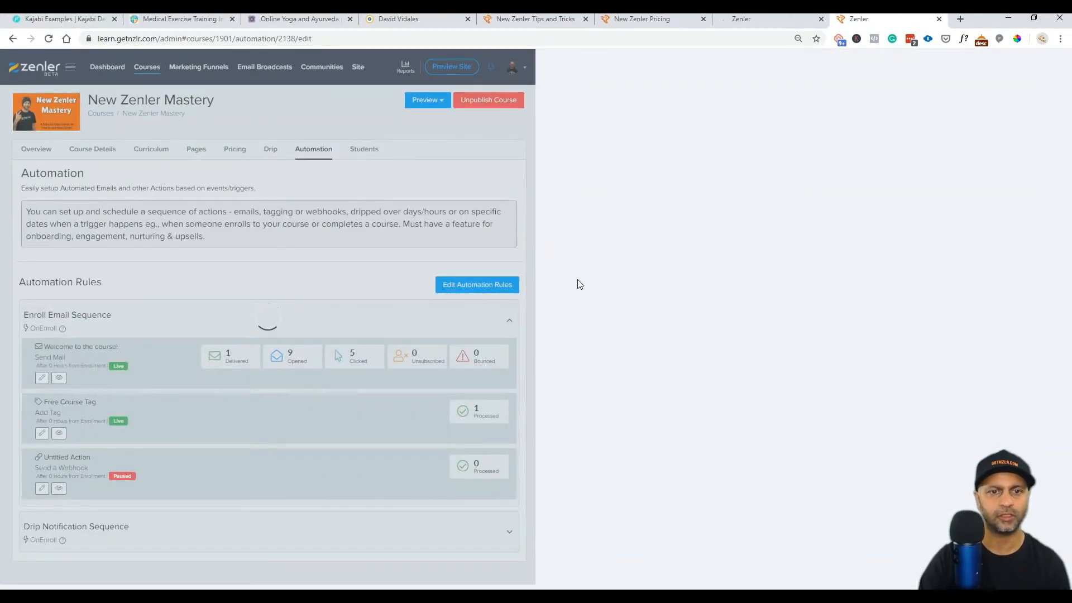
Add a send-mail action with a 2-day delay, then an add-tag action, to the Enroll Email Sequence.
click(477, 285)
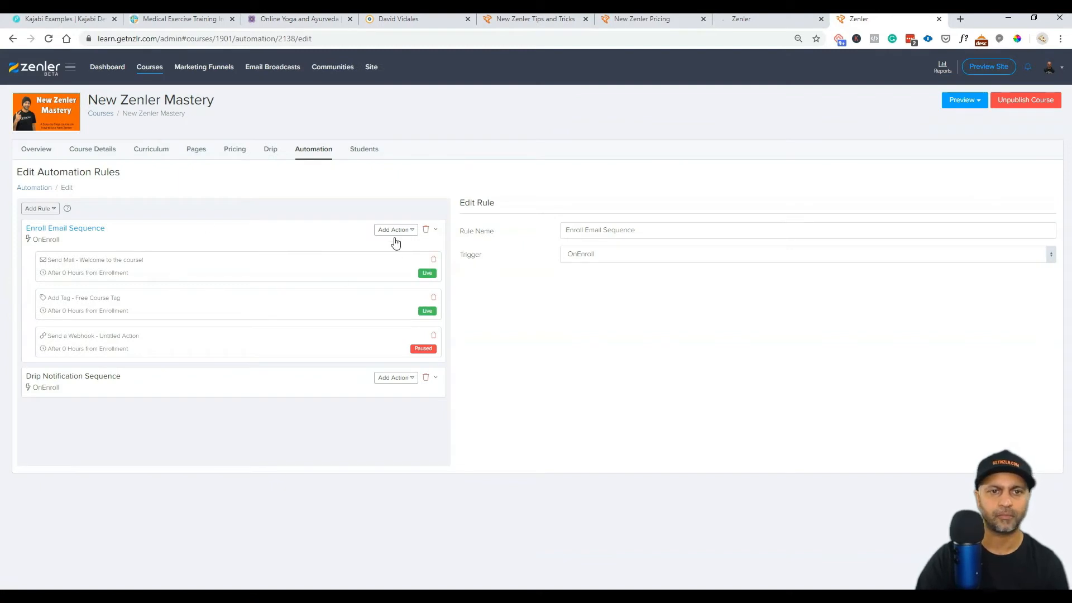
click(395, 229)
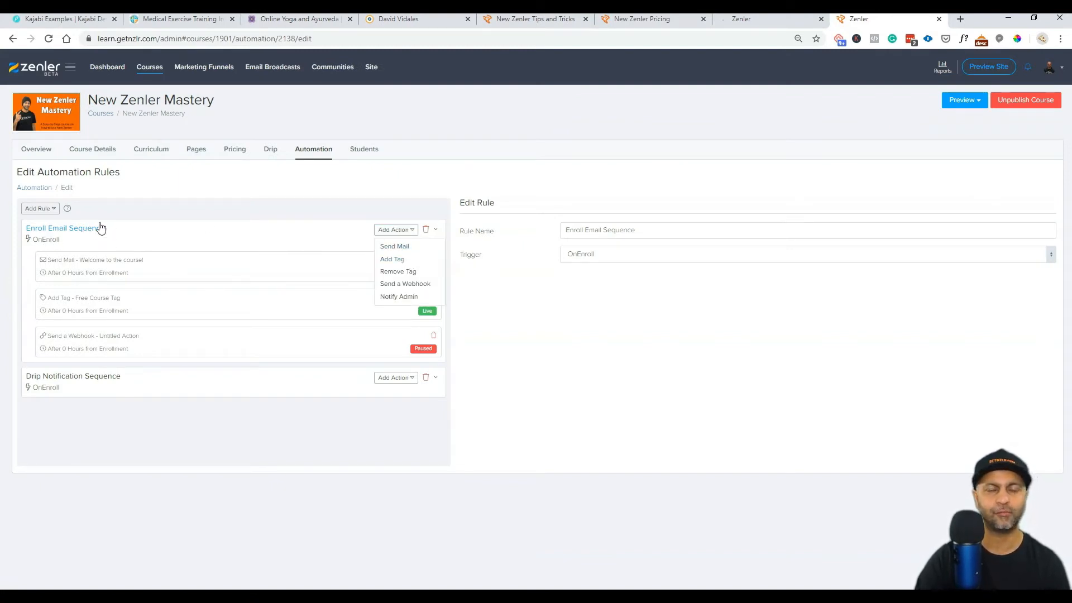
click(394, 245)
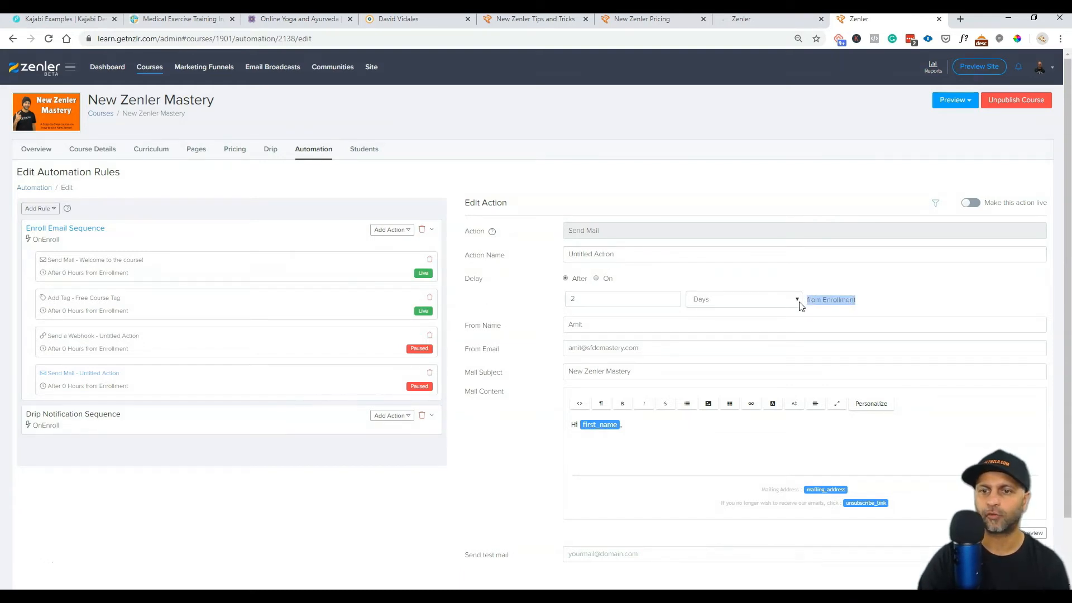
mouse_move(402, 330)
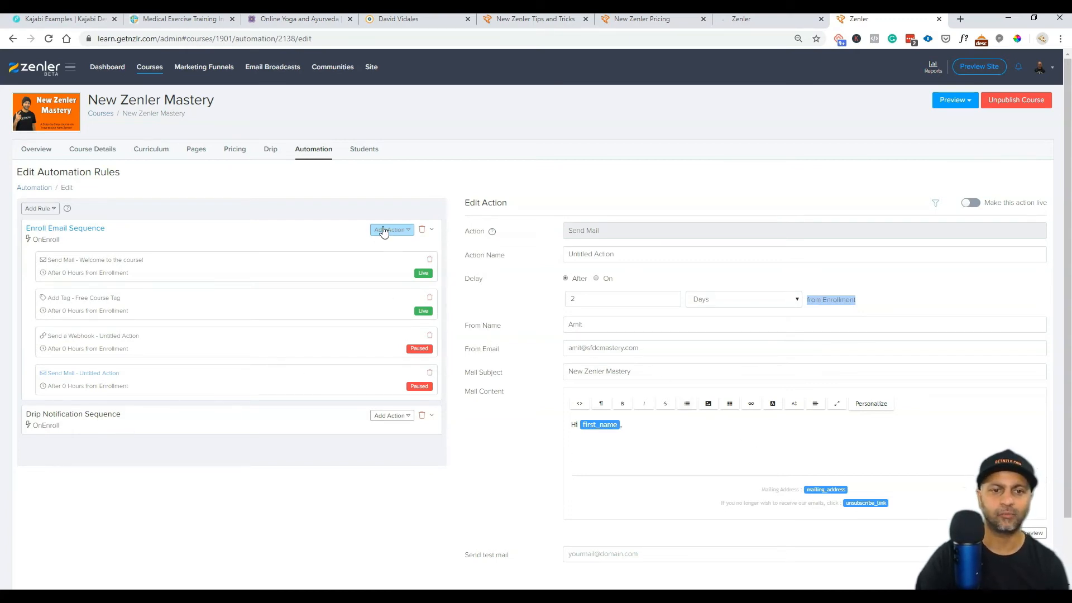
click(389, 229)
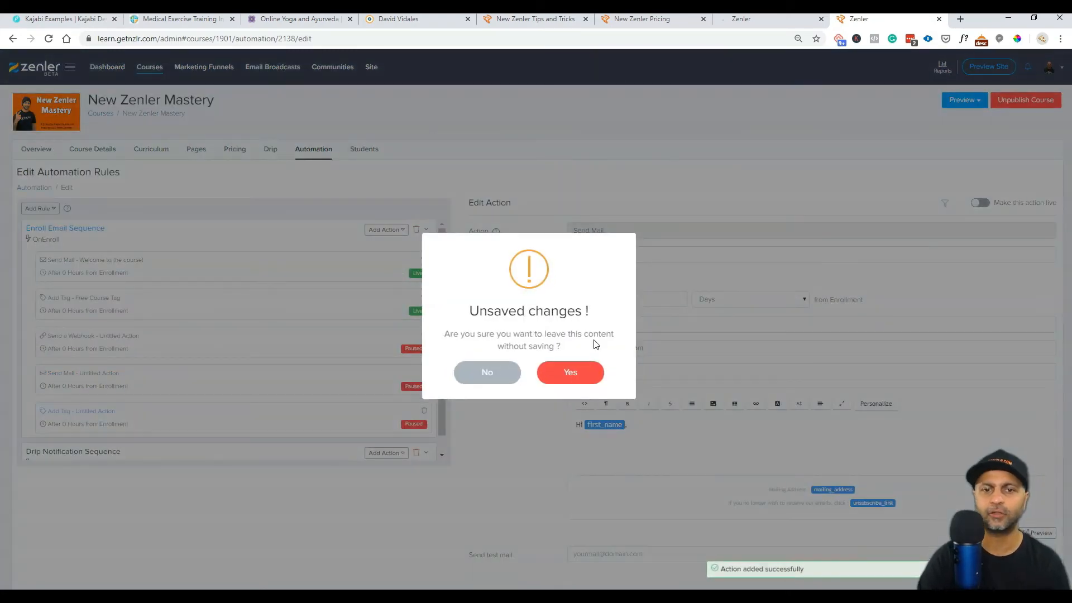
Discard the unsaved mail edits and set the new tag action's delay to 2 Days.
click(487, 372)
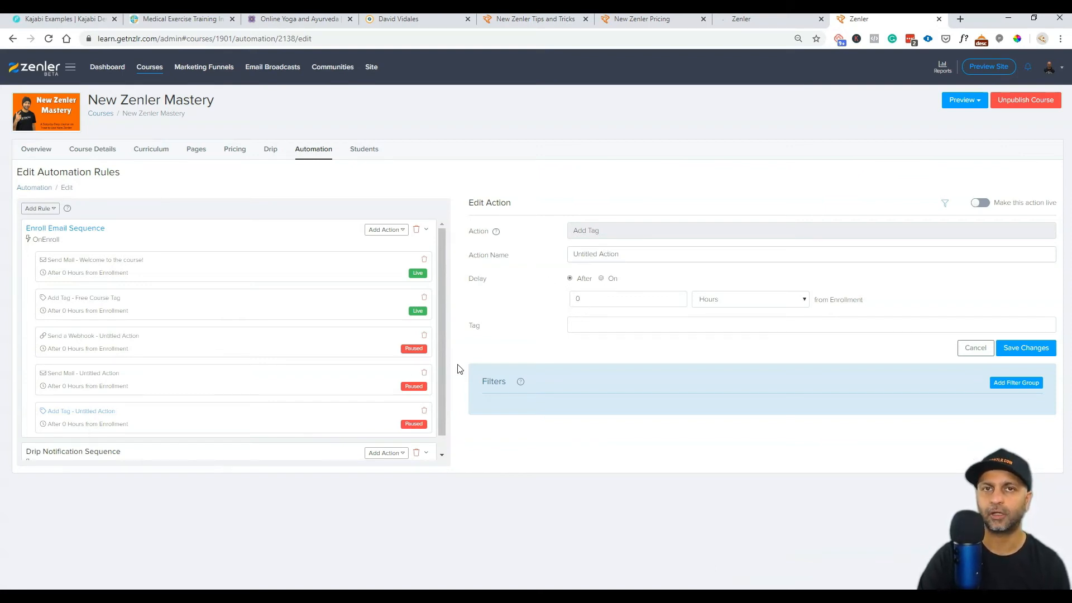
click(748, 299)
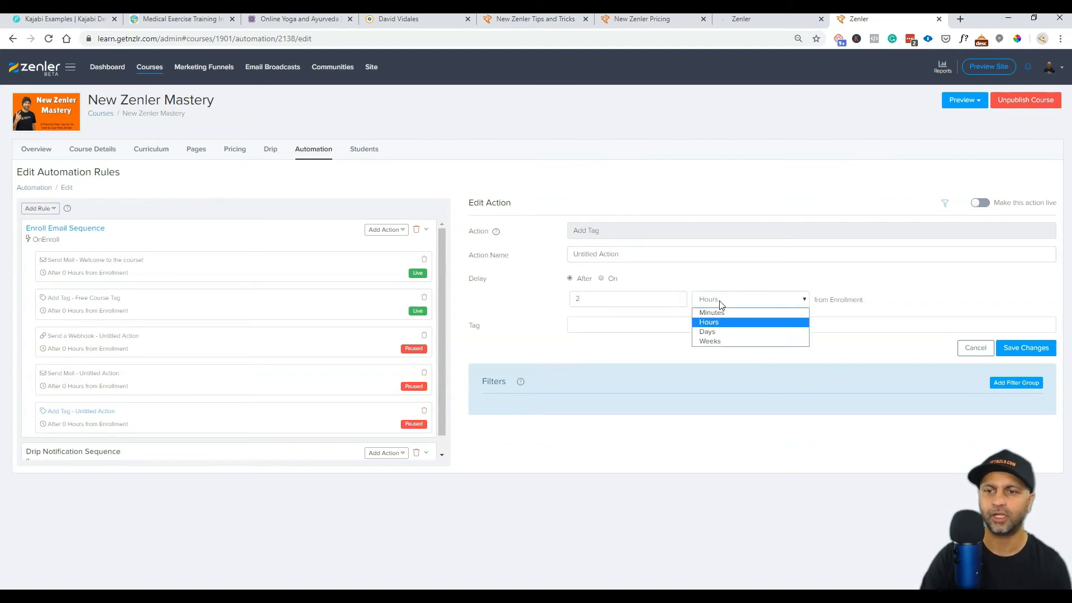
click(707, 332)
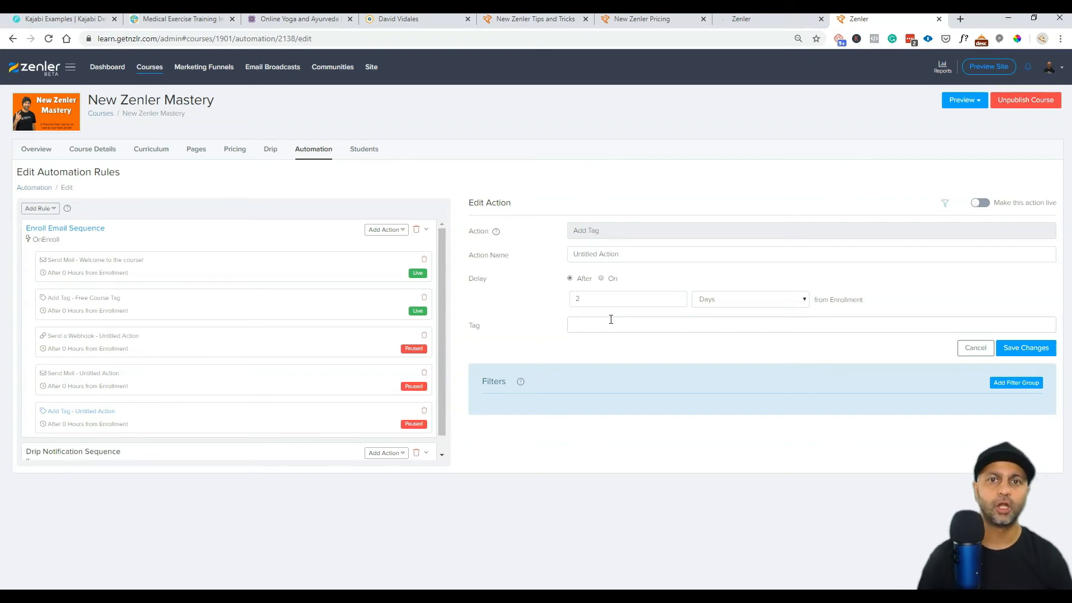
click(610, 324)
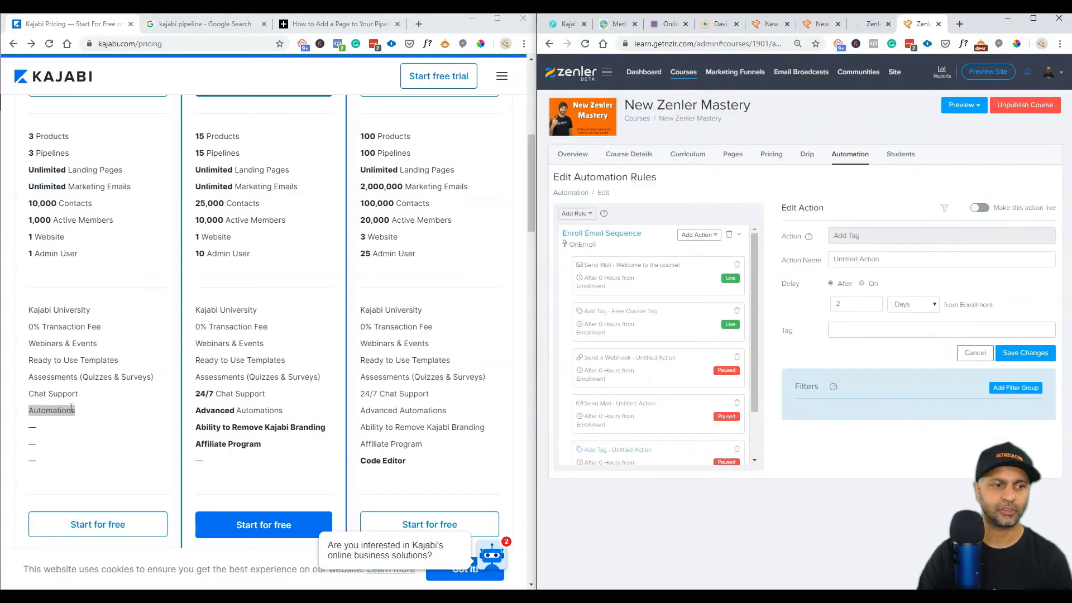
Open Kajabi's Basic Annual free-trial signup and highlight the $1,428.00 yearly charge.
scroll(down, 3)
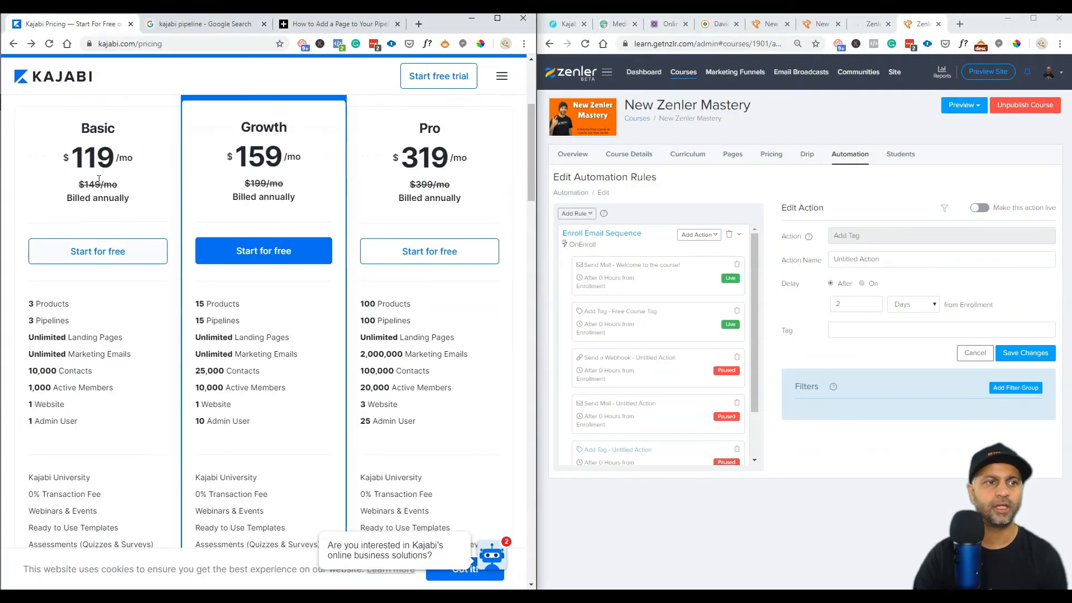
double_click(121, 157)
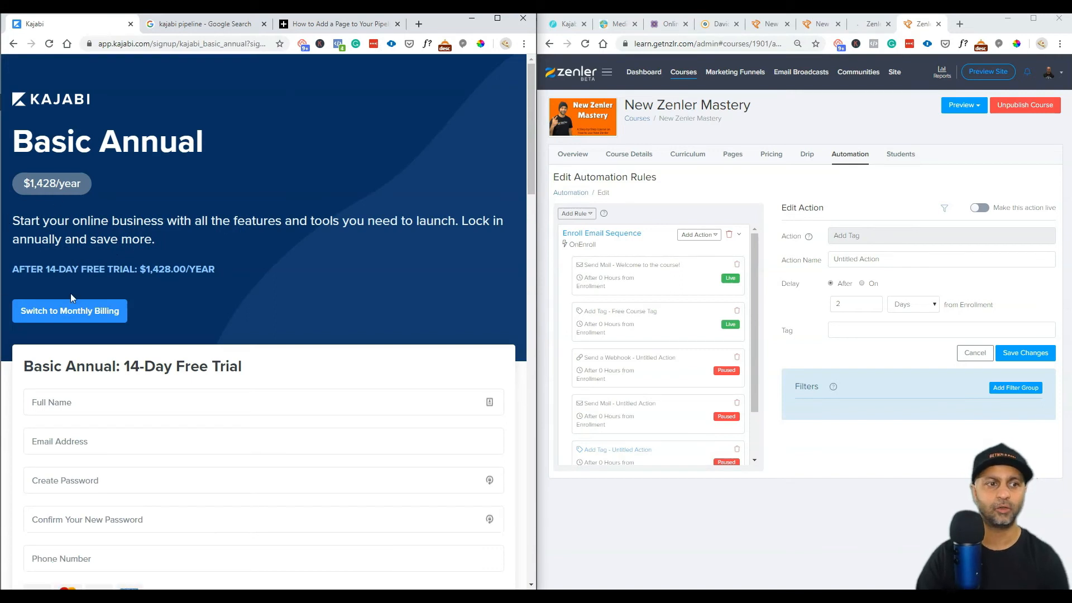
drag(136, 269, 184, 269)
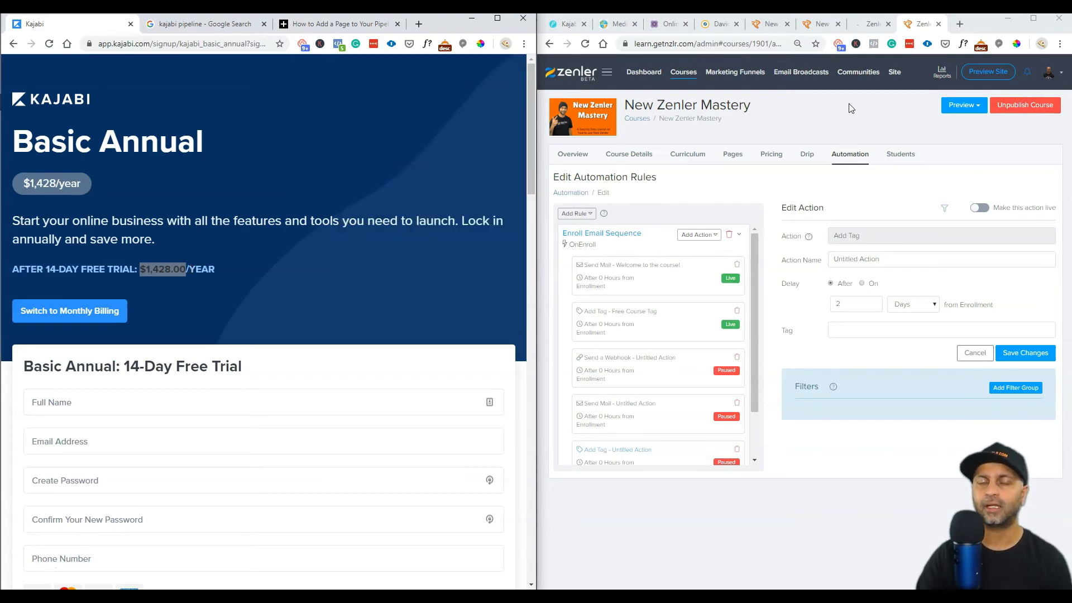
mouse_move(873, 40)
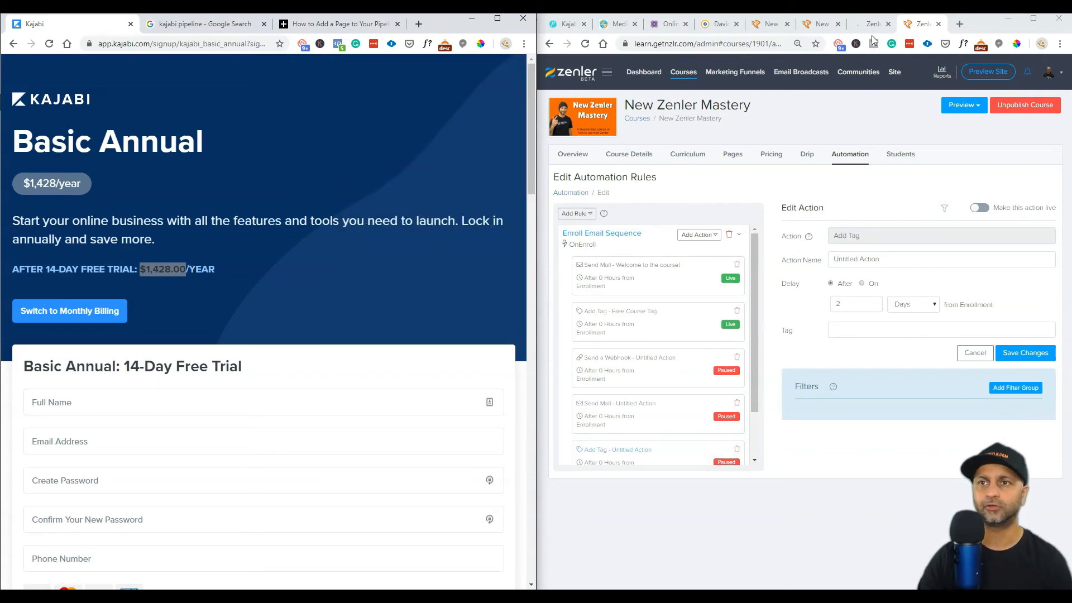